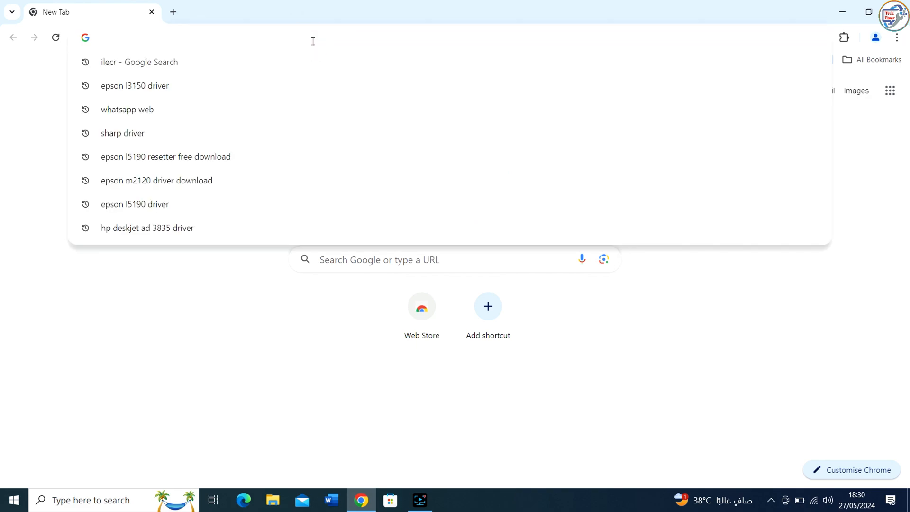
Run a Google search for "hp neverstop 1200w driver" from the address bar.
type("hp nev")
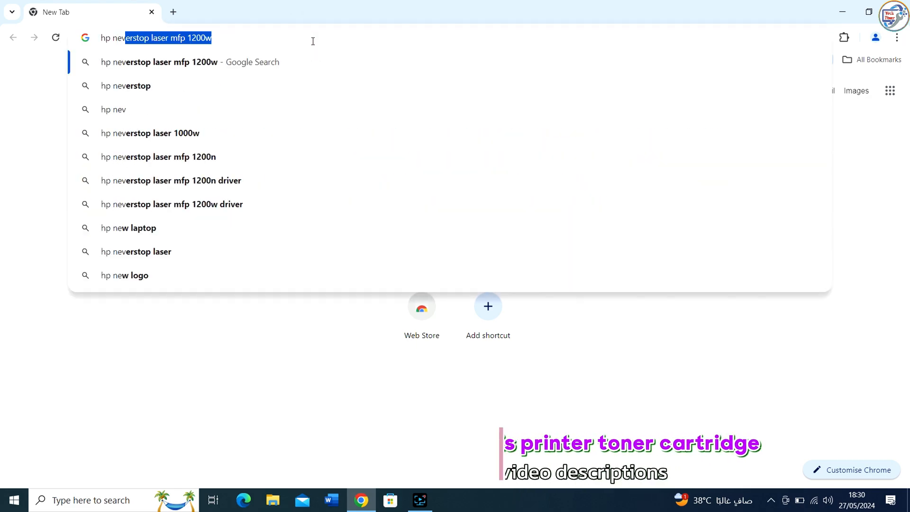
key("Backspace")
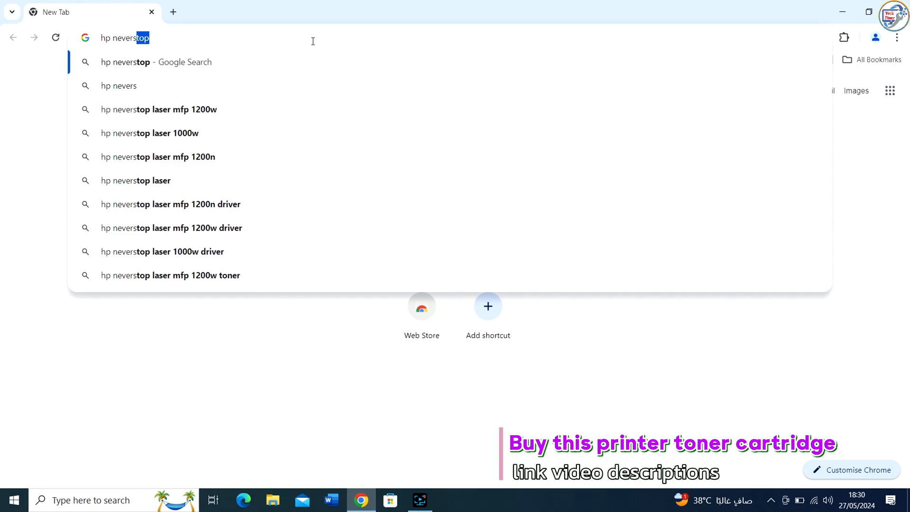
key("space")
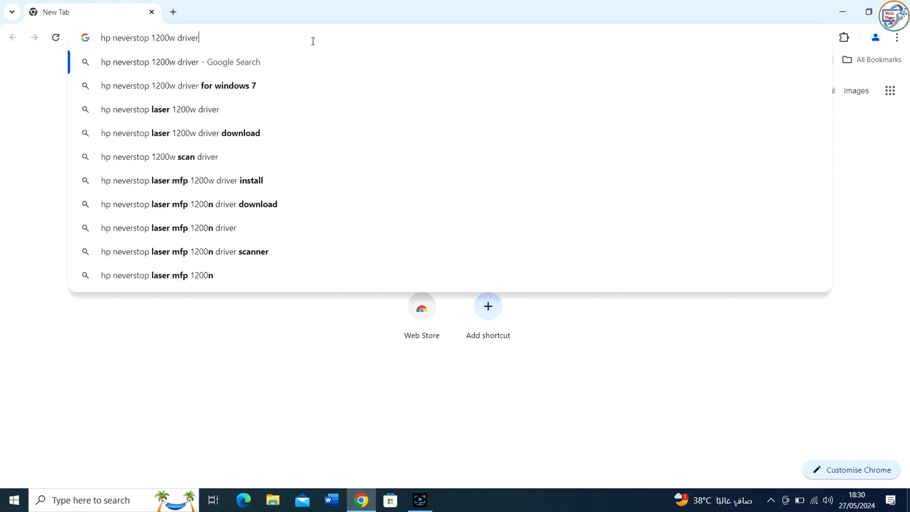
key("Enter")
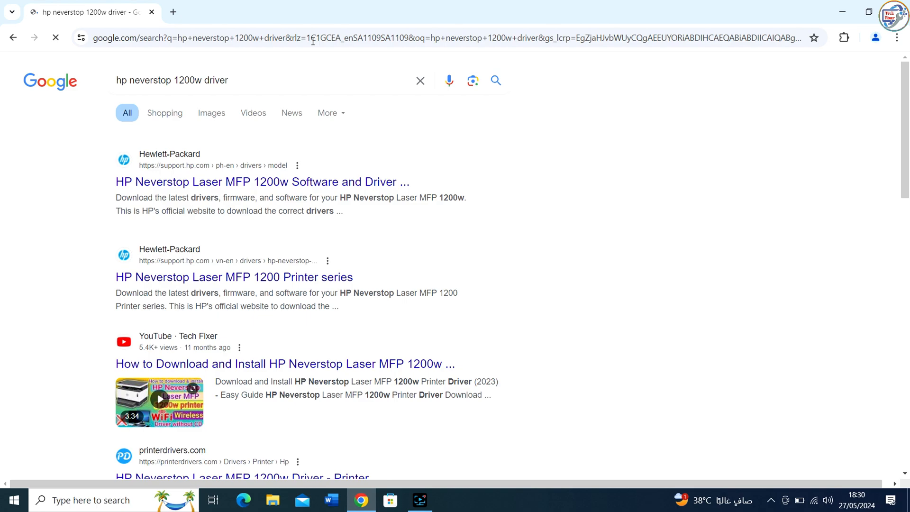
Follow the first result, 'HP Neverstop Laser MFP 1200w Software and Driver'.
left_click(262, 182)
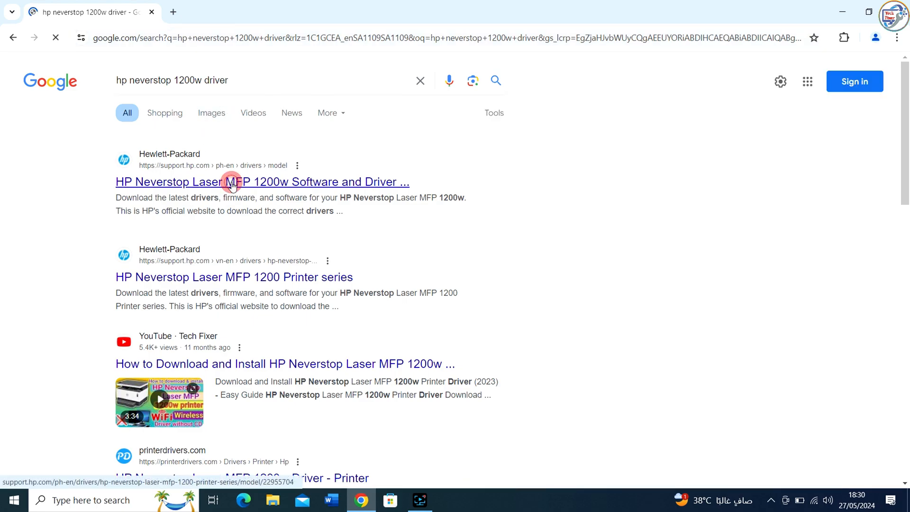
left_click(263, 182)
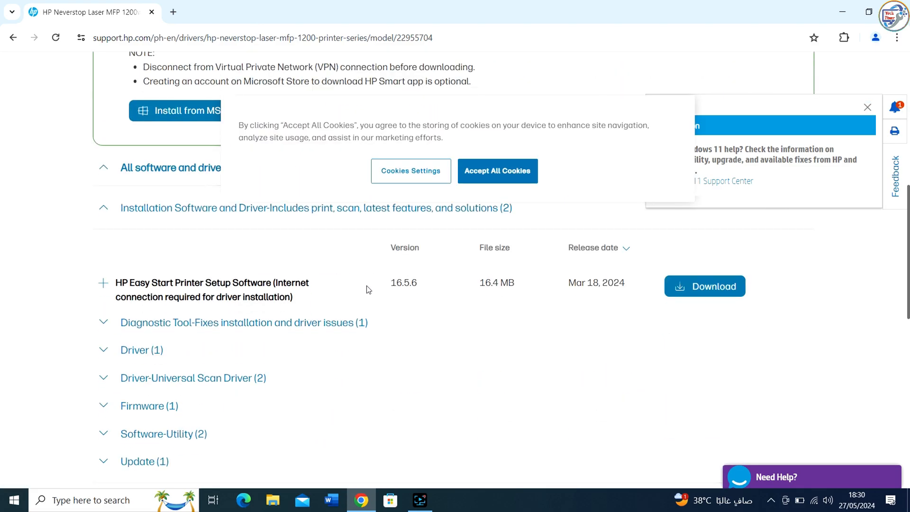
Allow all cookies, then download the Basic Drivers package for the printer.
left_click(410, 171)
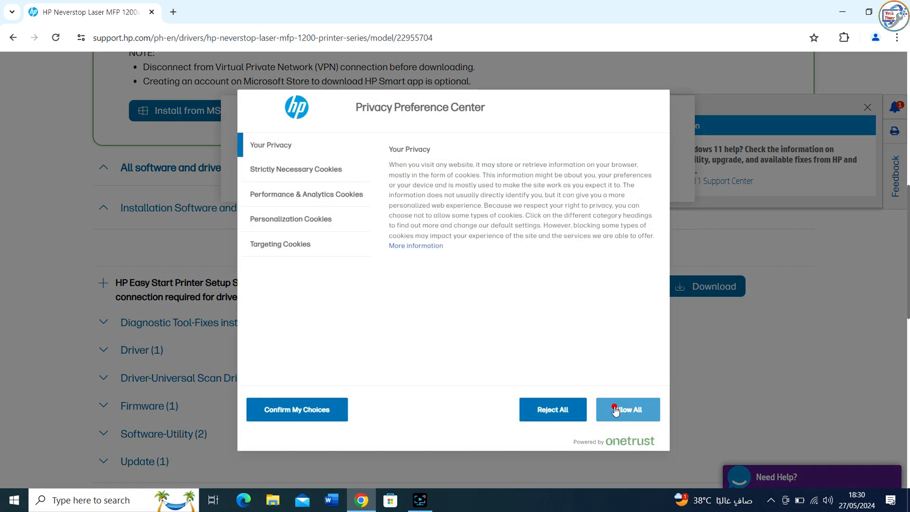
left_click(628, 409)
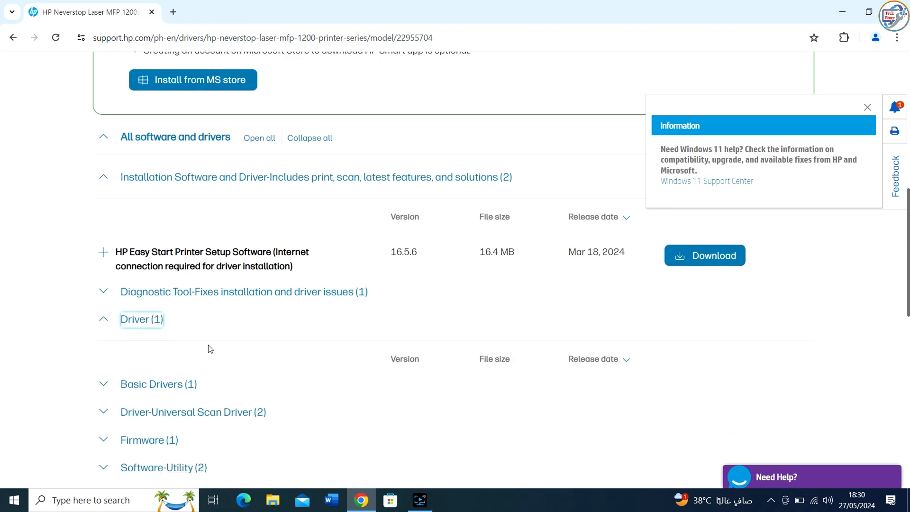
left_click(151, 384)
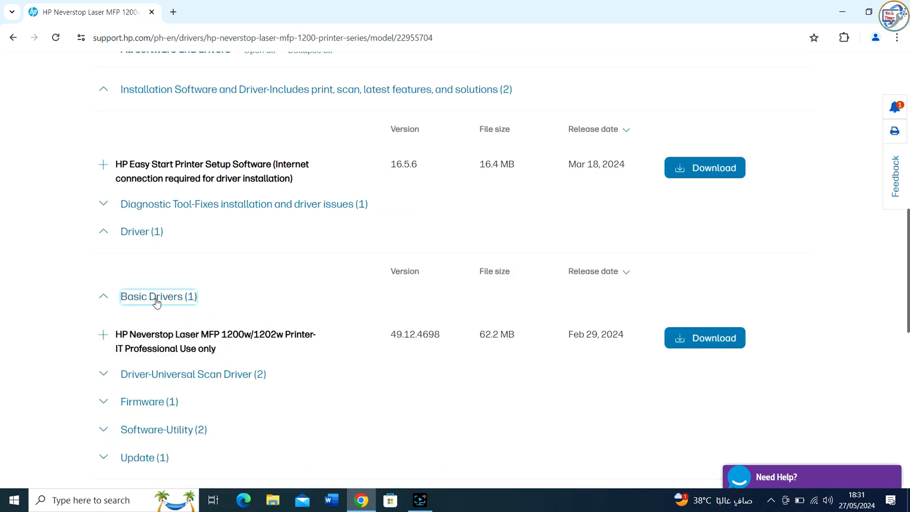
left_click(704, 337)
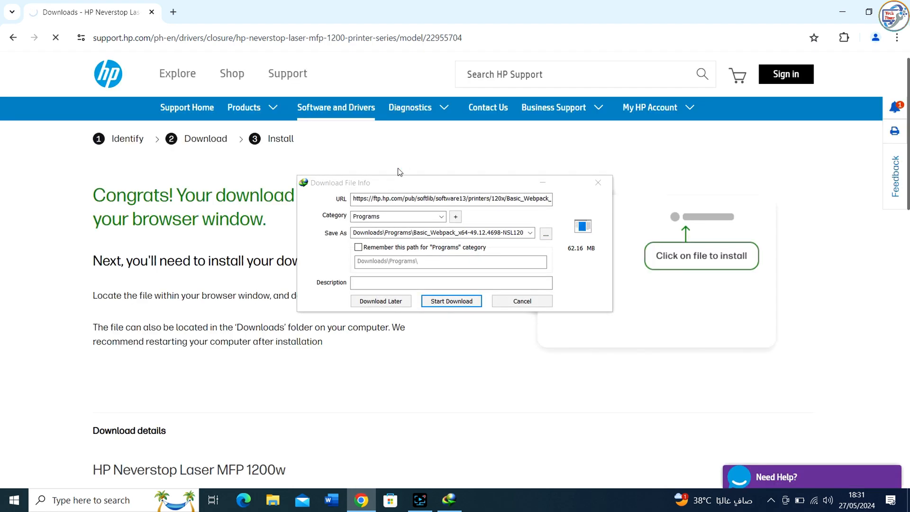
Start downloading the 62.16 MB basic driver file.
left_click(451, 300)
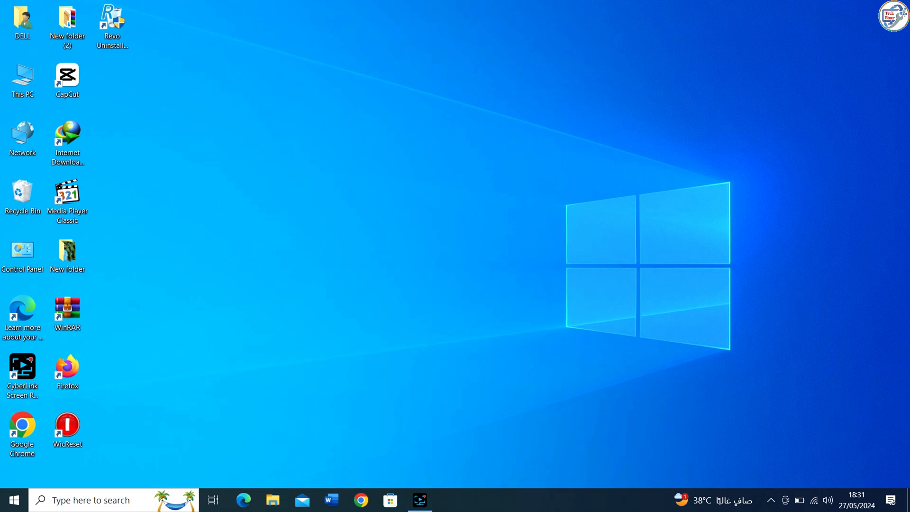
mouse_move(13, 500)
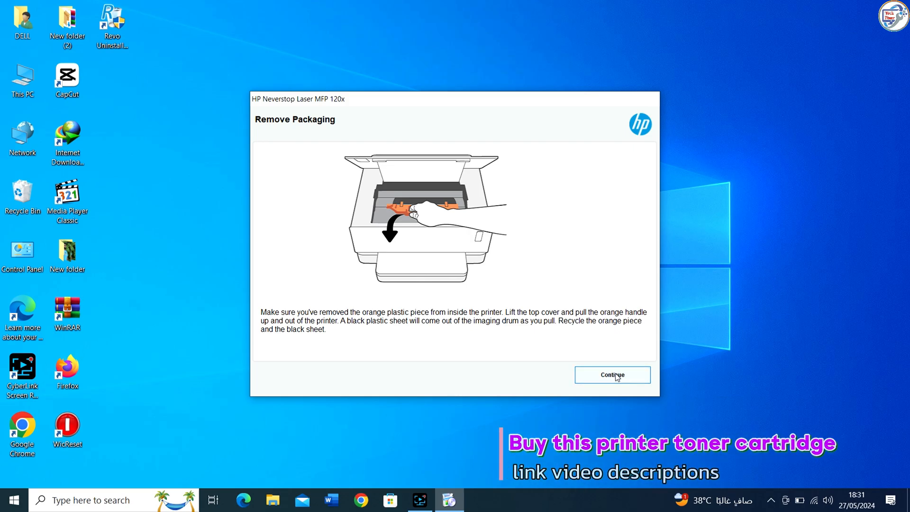
Continue past the Remove Packaging and Let's get started screens.
left_click(612, 375)
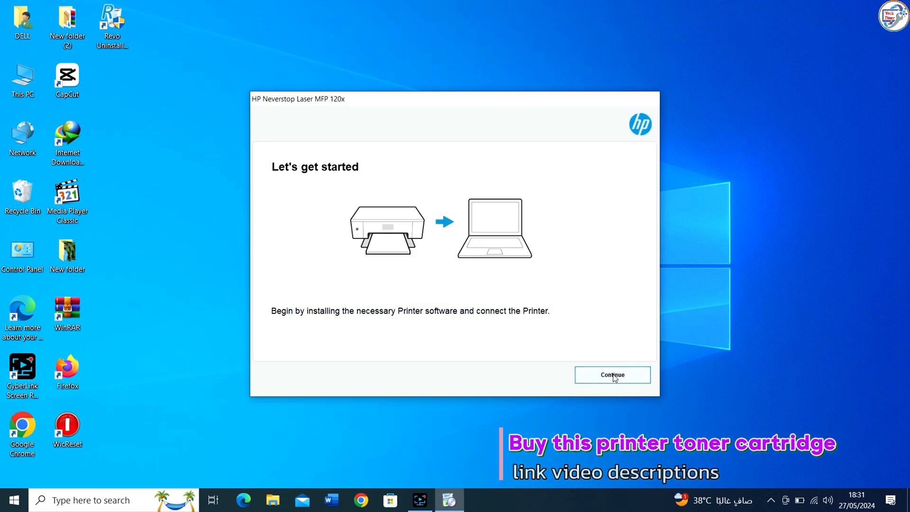
left_click(612, 374)
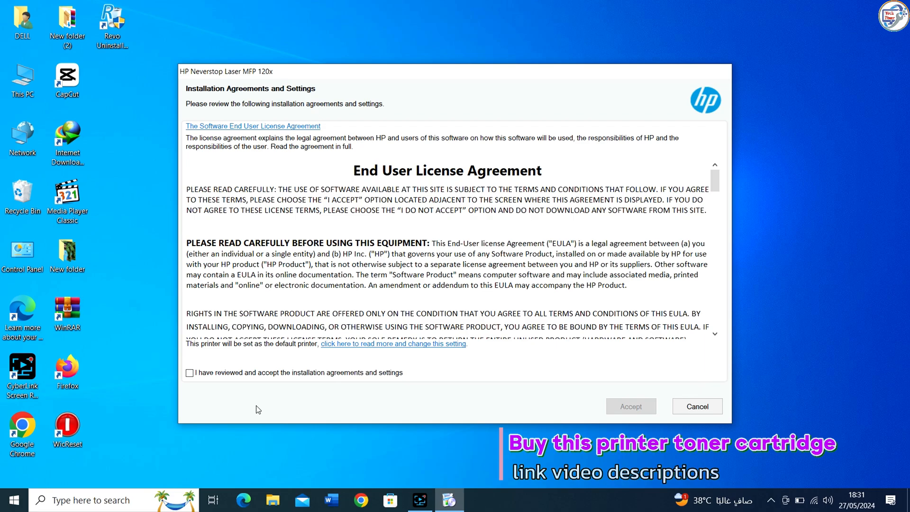
Accept the license agreement and decline sharing printer analytics.
left_click(630, 405)
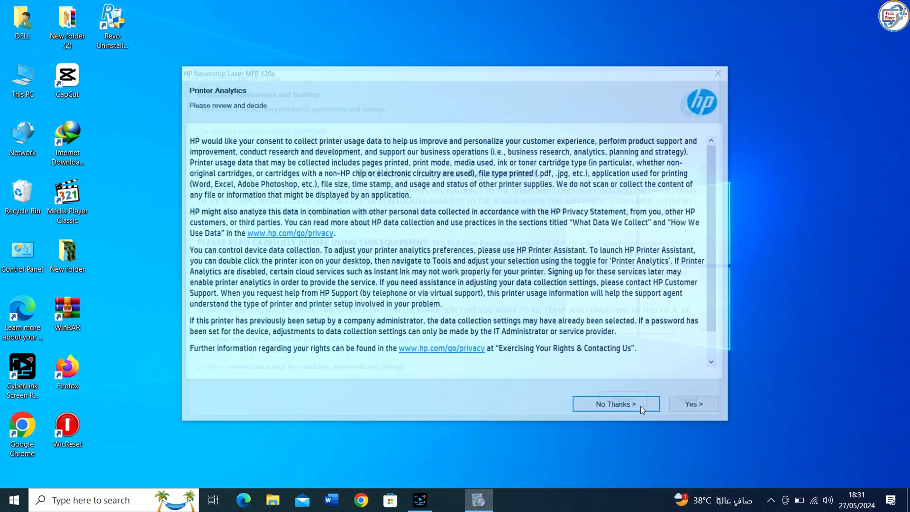
left_click(615, 404)
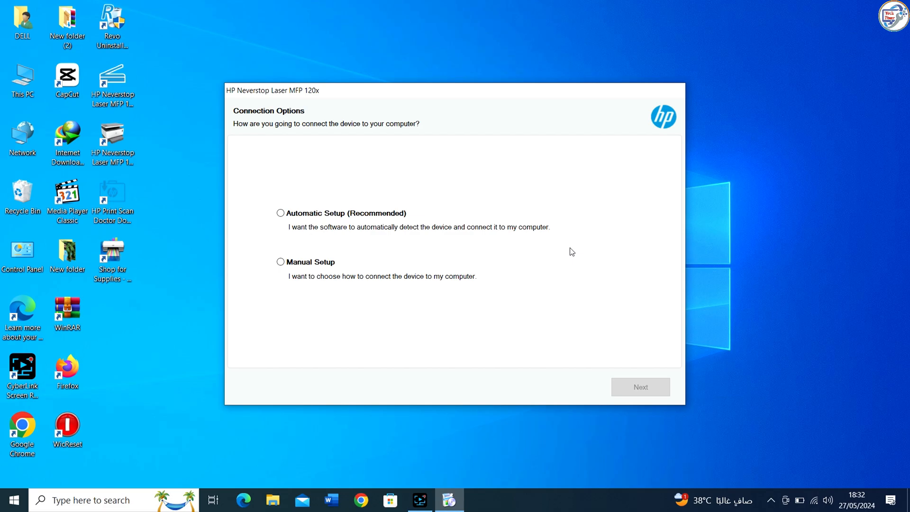
Choose automatic device setup with a USB cable connection and continue.
left_click(281, 214)
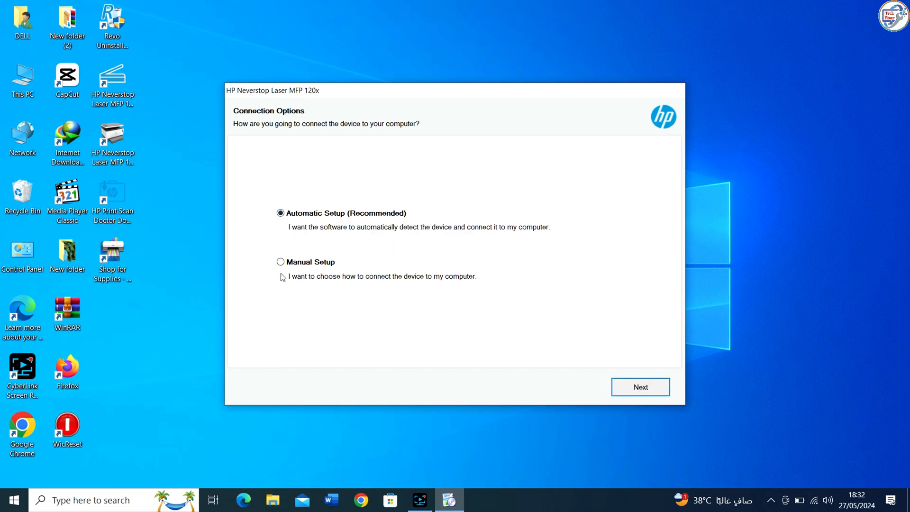
left_click(640, 386)
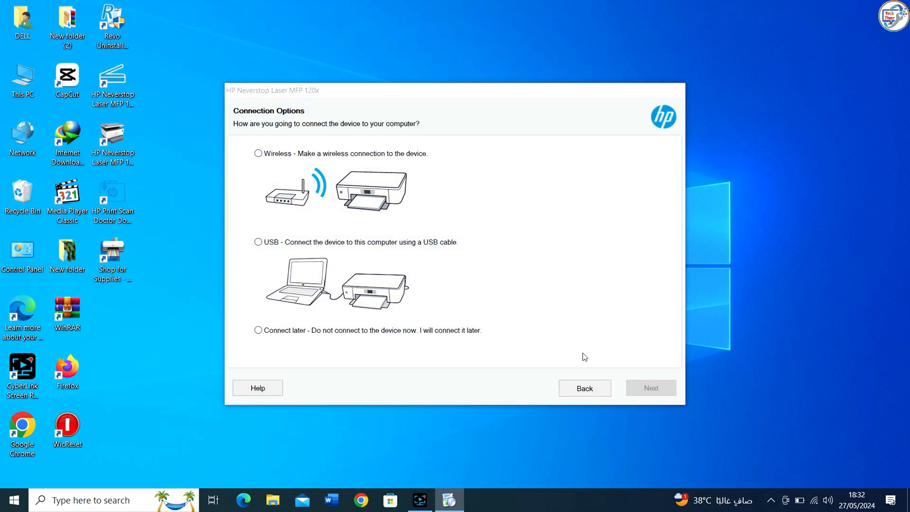
left_click(259, 242)
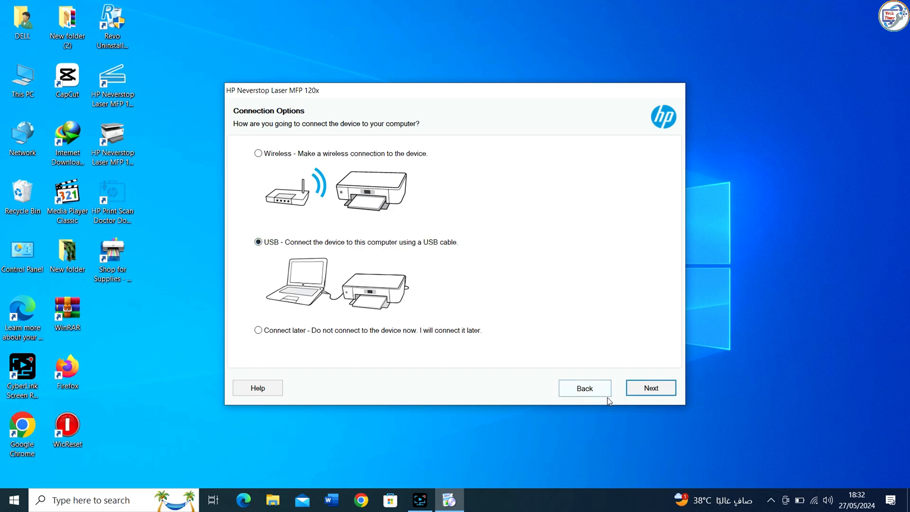
left_click(650, 388)
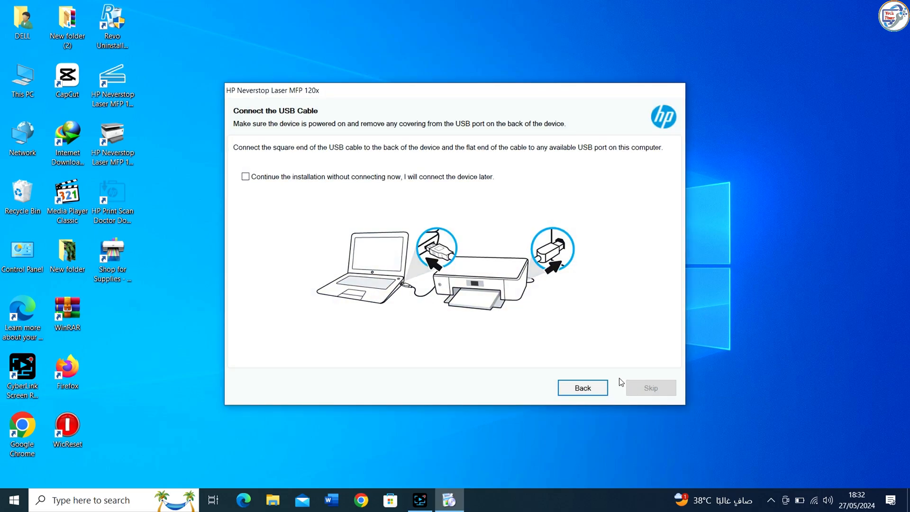
mouse_move(606, 371)
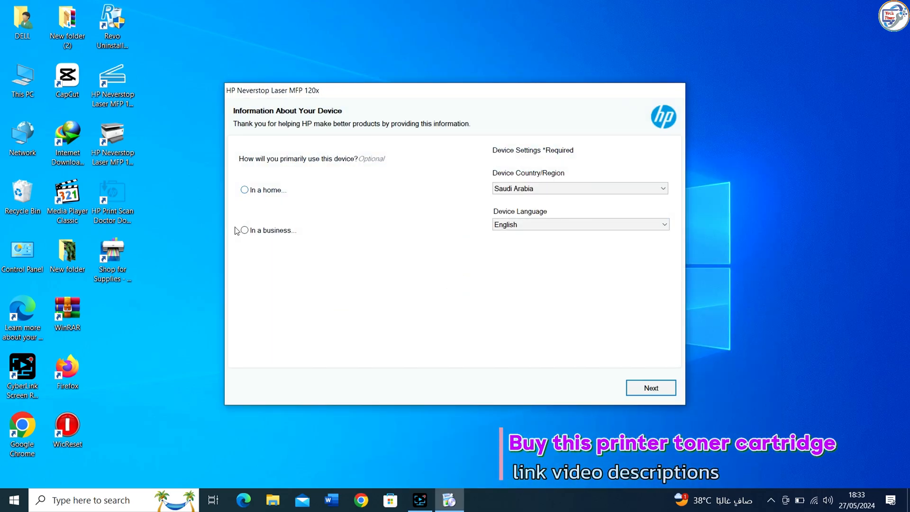
Confirm Saudi Arabia and English device settings to begin device setup.
left_click(650, 388)
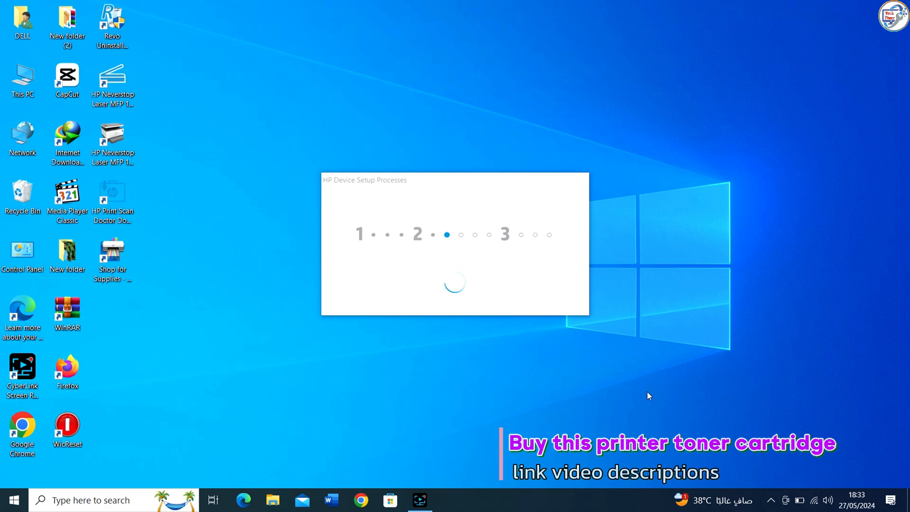